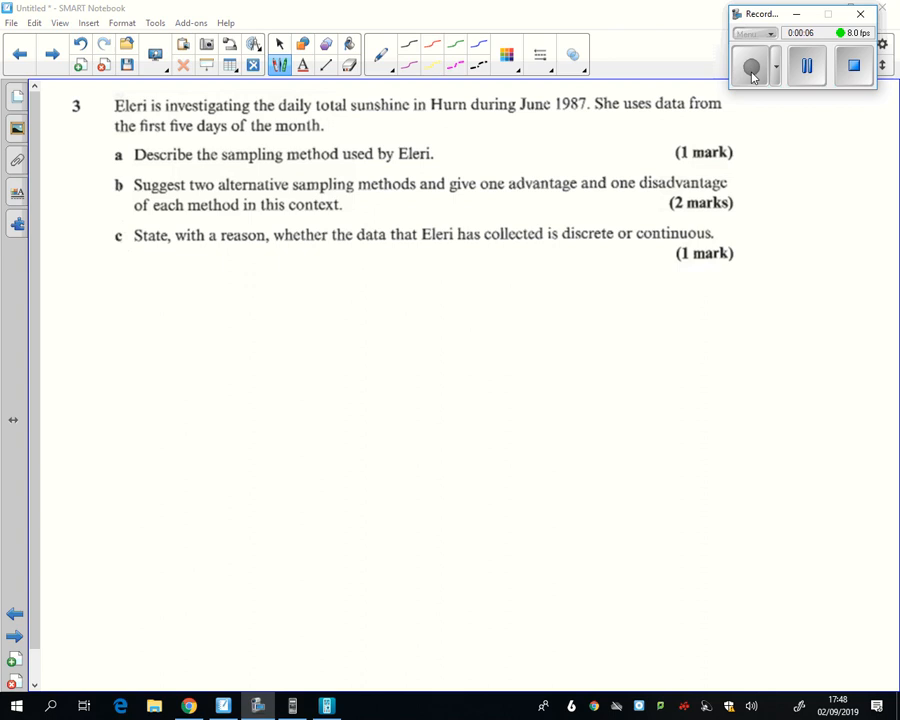
Step: Underline 'first five days' and answer part (a) with an arrow to 'opportunity/convenience'
{"action": "left_click_drag", "start_coordinate": [144, 136], "coordinate": [214, 136]}
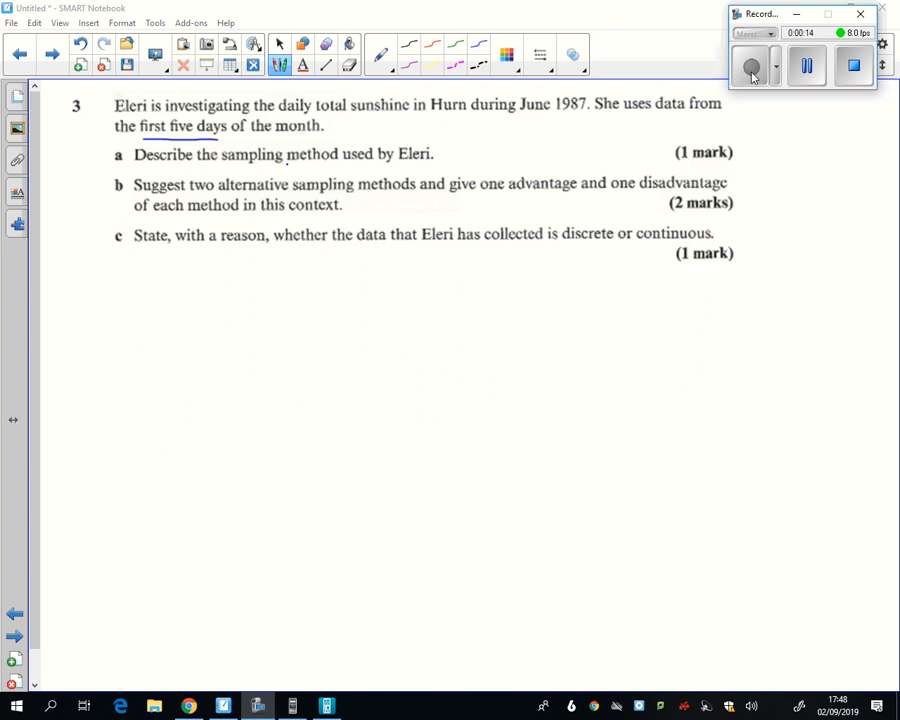
{"action": "left_click_drag", "start_coordinate": [432, 146], "coordinate": [486, 131]}
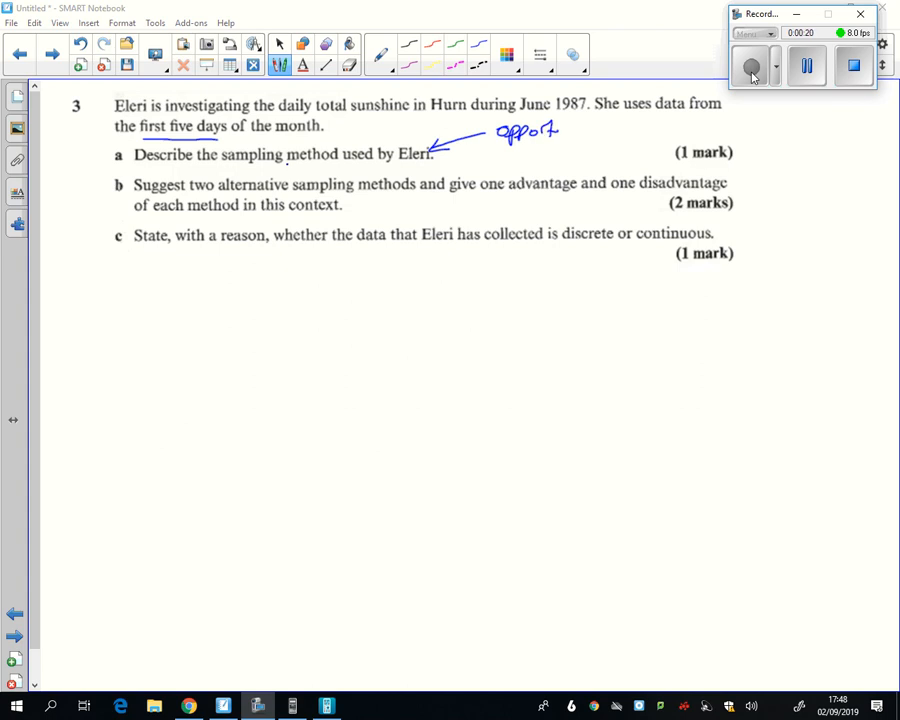
{"action": "left_click_drag", "start_coordinate": [560, 133], "coordinate": [630, 133]}
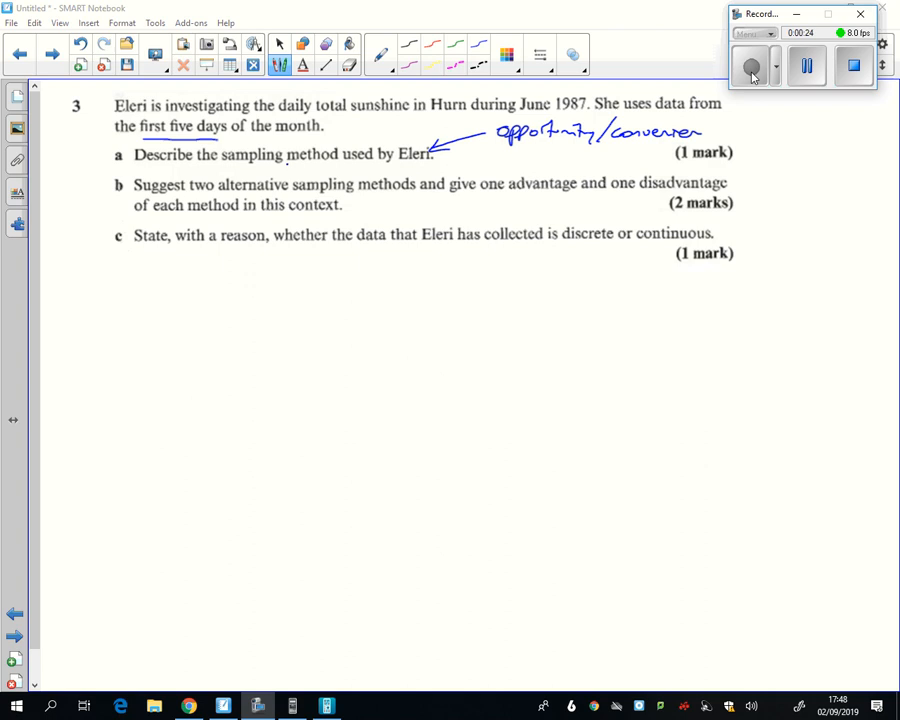
{"action": "left_click_drag", "start_coordinate": [700, 130], "coordinate": [740, 130]}
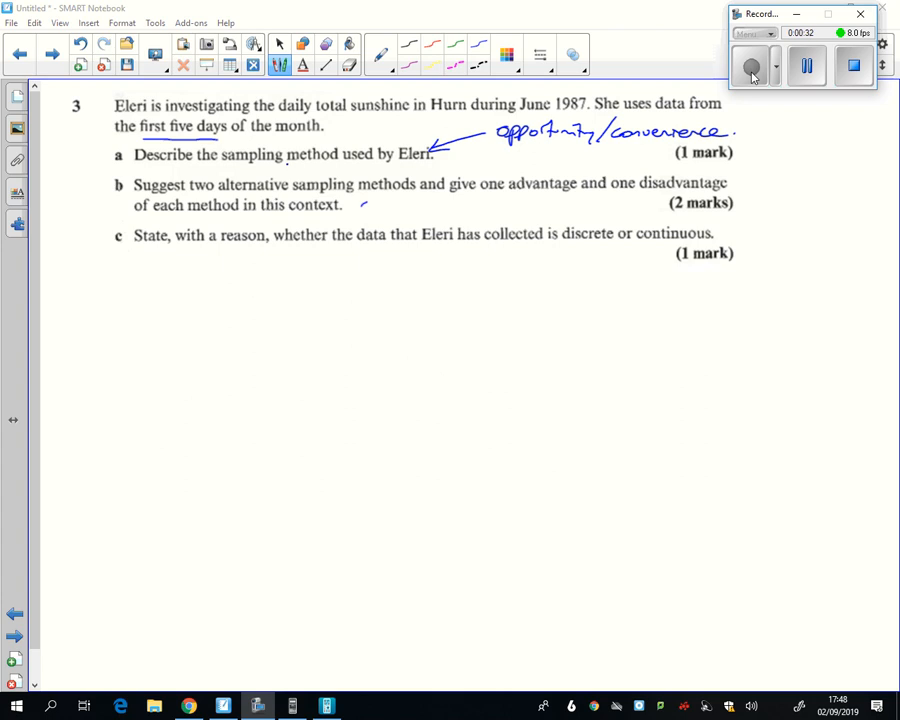
Step: Write 'Simple Random +' with the advantage 'every day equally likely'
{"action": "left_click_drag", "start_coordinate": [137, 300], "coordinate": [197, 305]}
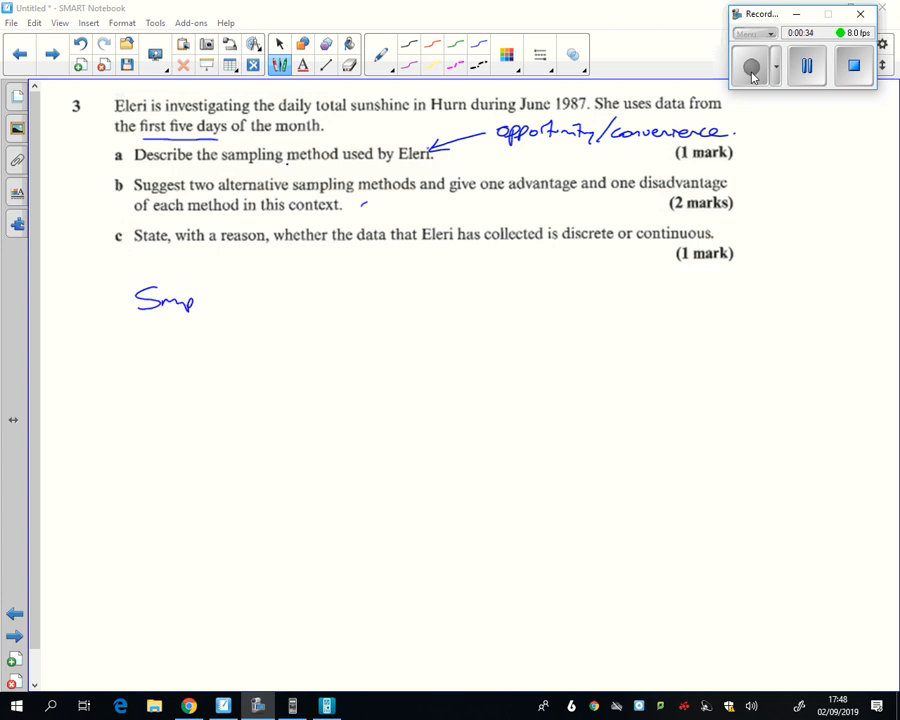
{"action": "left_click_drag", "start_coordinate": [200, 298], "coordinate": [293, 298]}
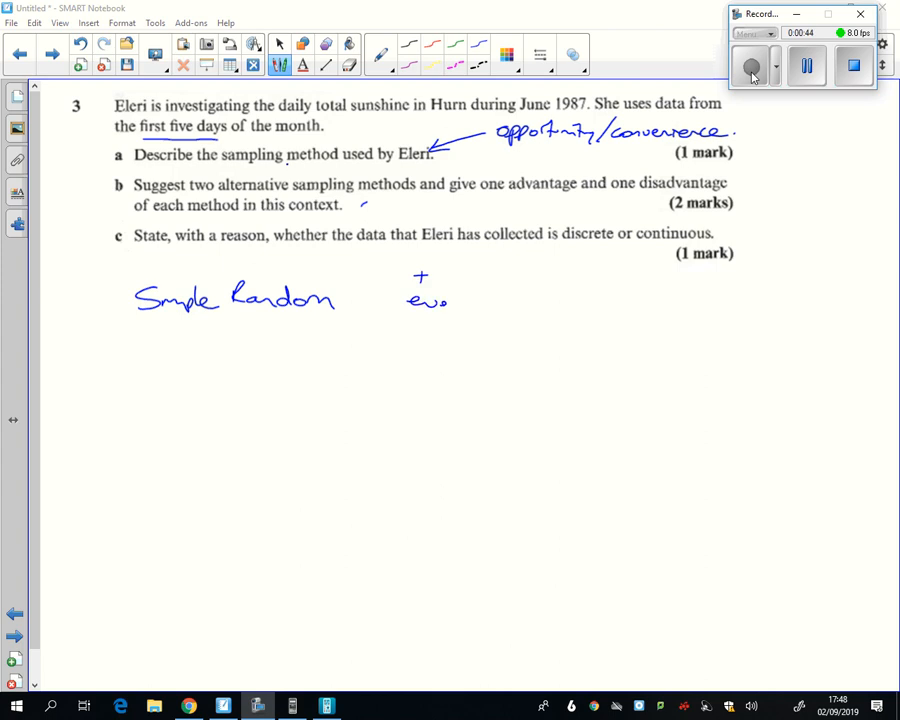
{"action": "left_click_drag", "start_coordinate": [425, 300], "coordinate": [530, 300]}
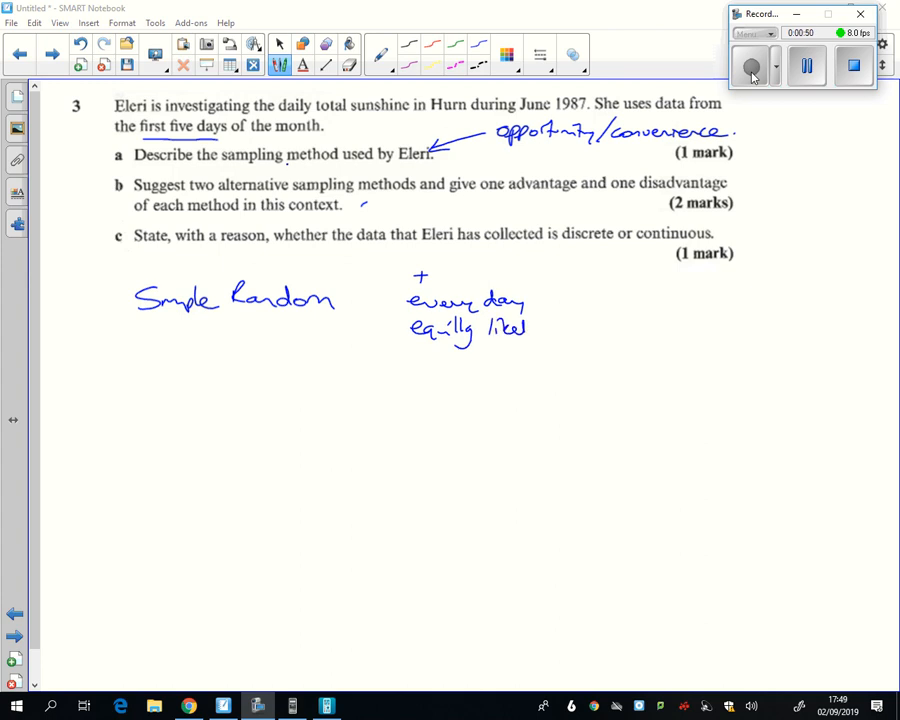
Step: Add the disadvantage 'might not spread through month' and start 'Systematic +' below
{"action": "left_click_drag", "start_coordinate": [410, 358], "coordinate": [480, 362]}
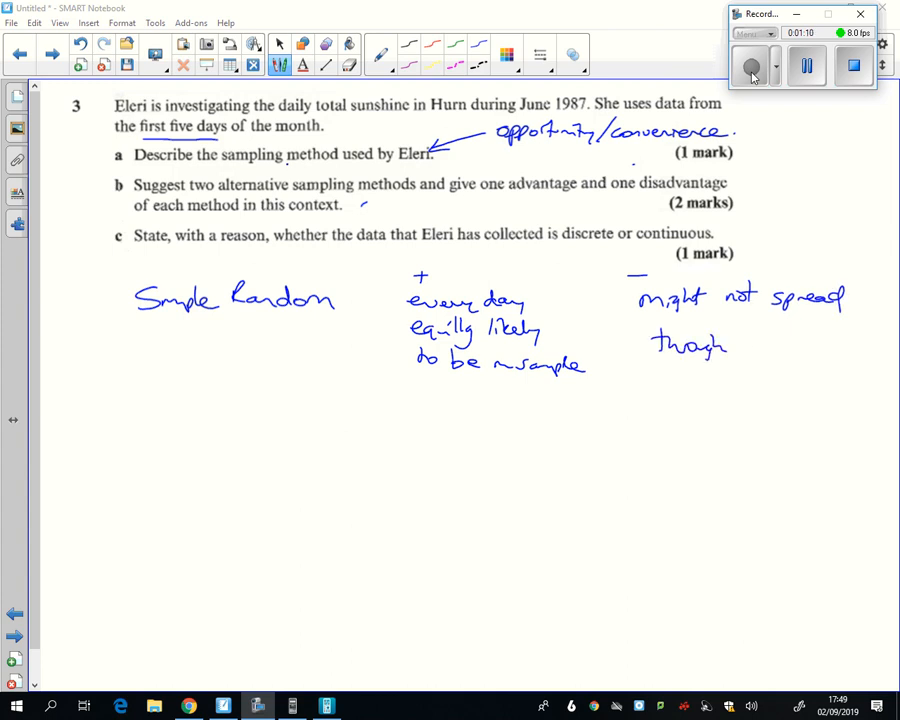
{"action": "left_click_drag", "start_coordinate": [740, 350], "coordinate": [820, 360]}
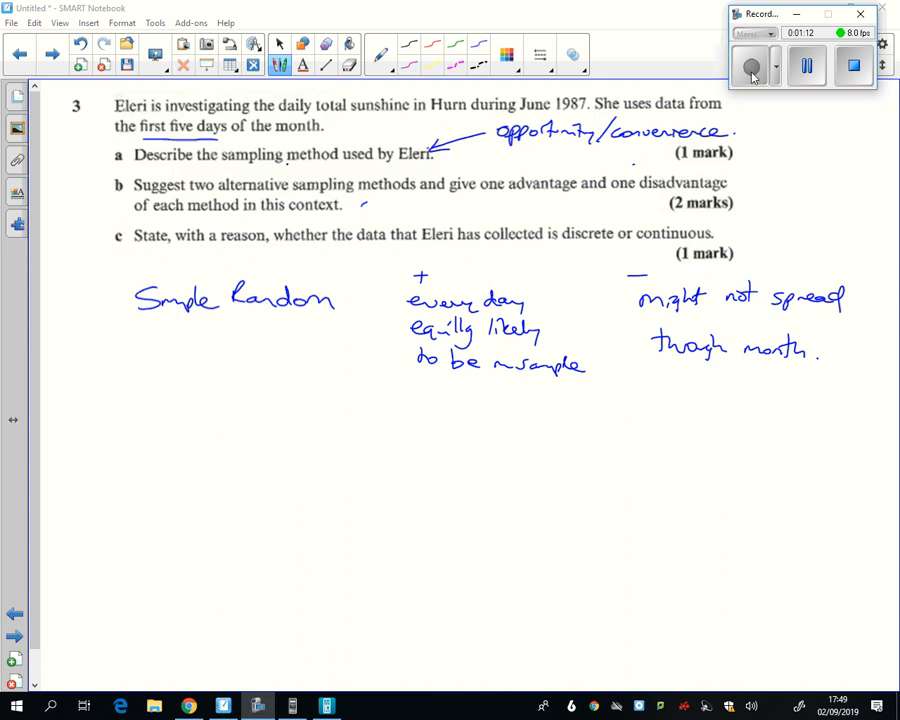
{"action": "left_click_drag", "start_coordinate": [140, 400], "coordinate": [210, 415]}
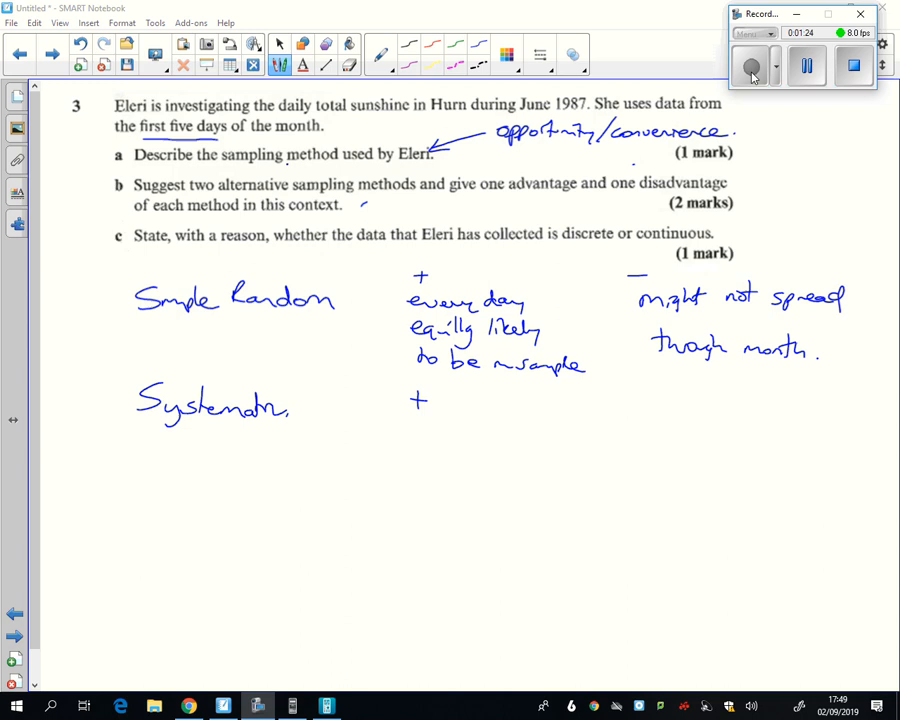
Step: Ink Systematic's advantage 'spread through month', disadvantage 'missing data', and label 'c)'
{"action": "left_click_drag", "start_coordinate": [650, 360], "coordinate": [560, 420]}
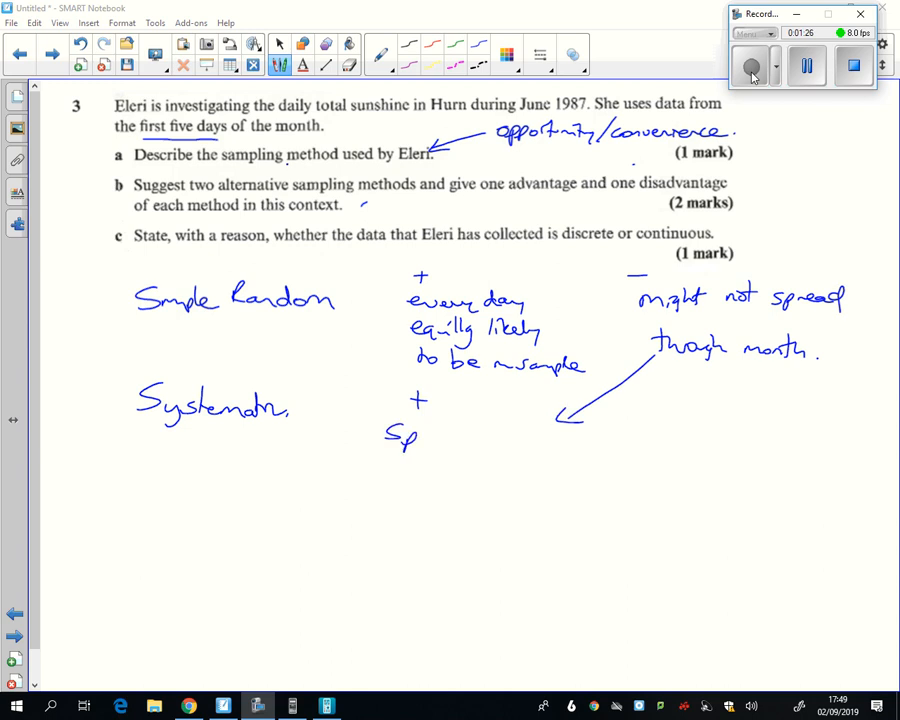
{"action": "left_click_drag", "start_coordinate": [385, 440], "coordinate": [505, 440]}
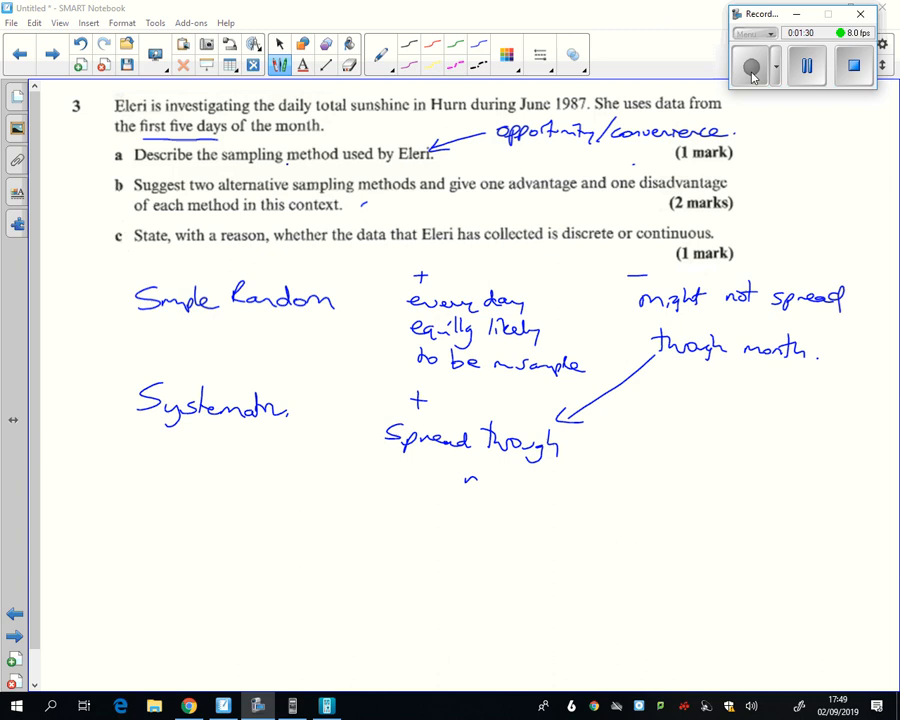
{"action": "left_click_drag", "start_coordinate": [465, 485], "coordinate": [555, 500]}
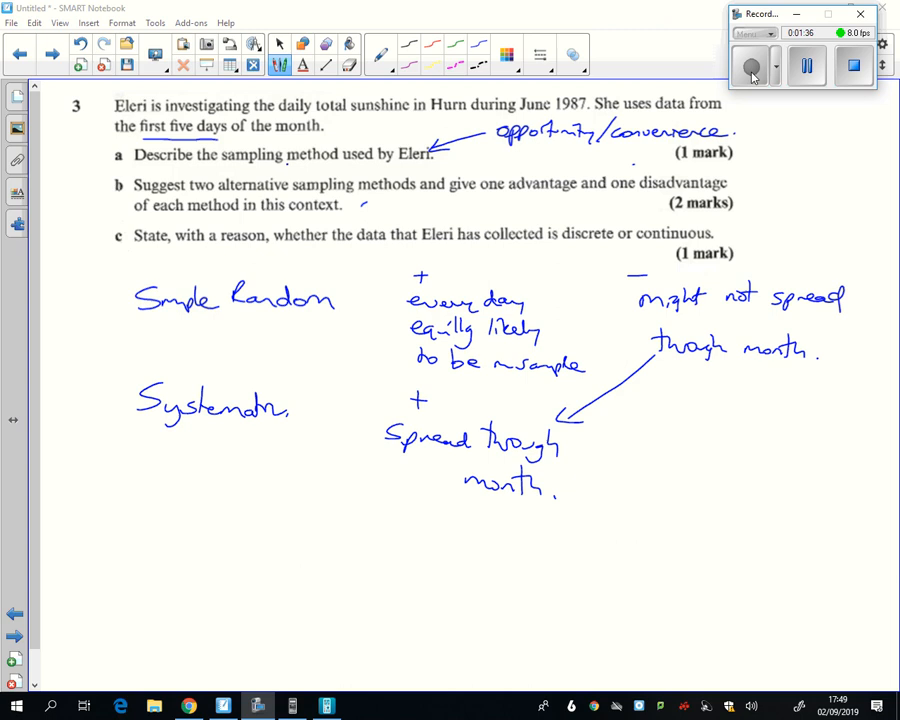
{"action": "left_click_drag", "start_coordinate": [640, 407], "coordinate": [660, 405]}
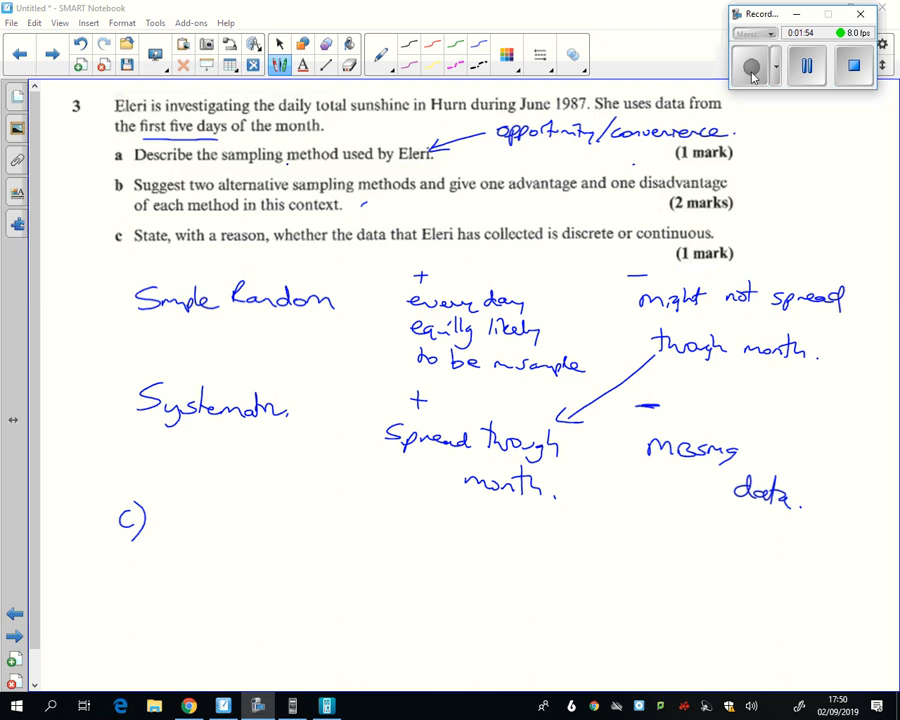
Step: Underline 'discrete or continuous' and answer part (c) with an underlined 'Continuous'
{"action": "left_click_drag", "start_coordinate": [565, 248], "coordinate": [693, 245]}
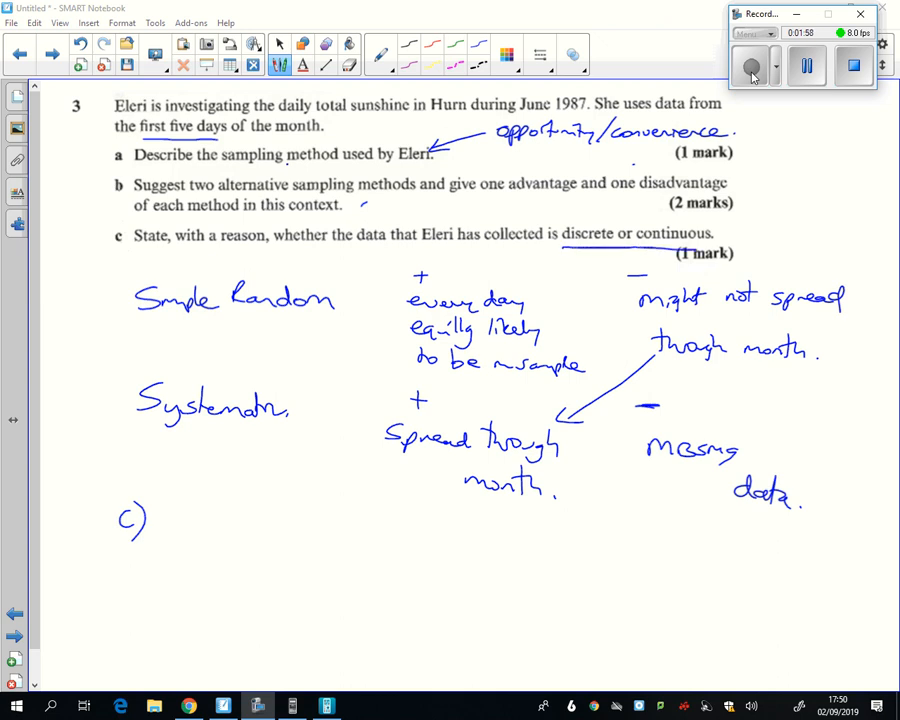
{"action": "left_click_drag", "start_coordinate": [285, 128], "coordinate": [410, 126]}
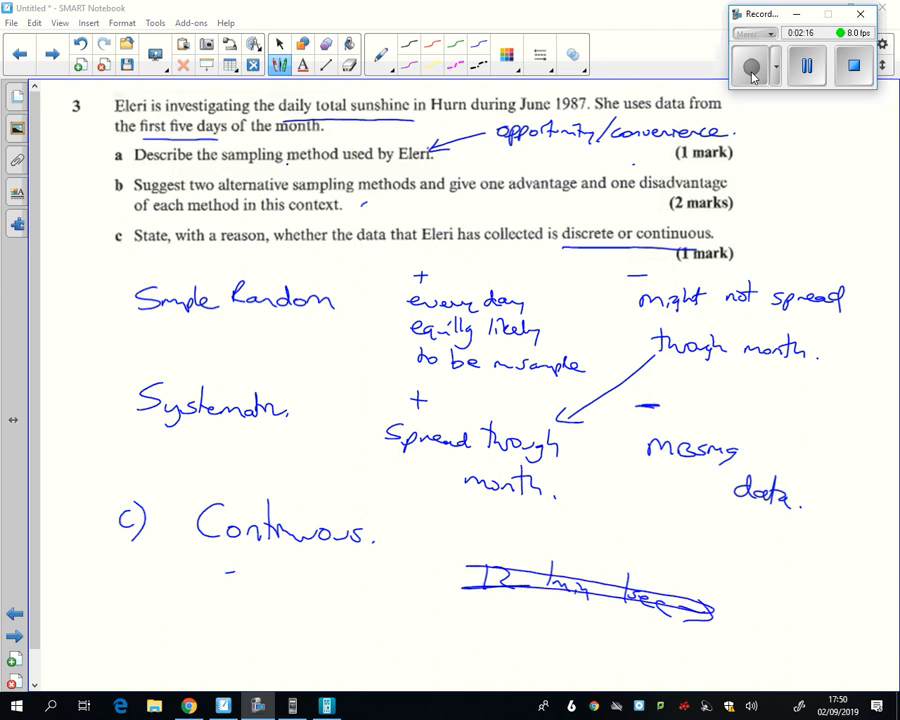
{"action": "left_click_drag", "start_coordinate": [230, 572], "coordinate": [340, 570]}
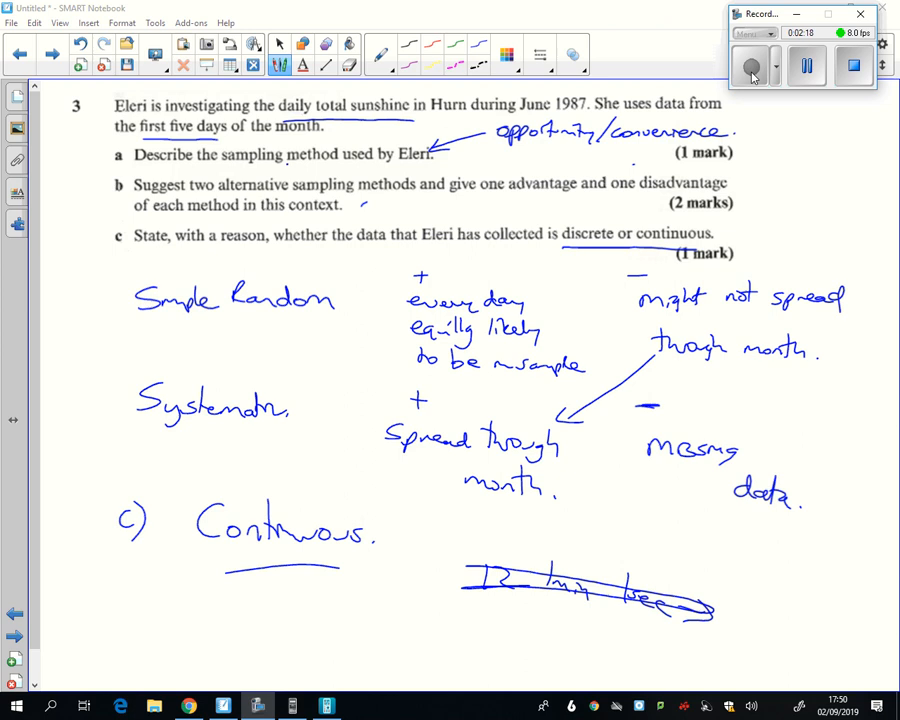